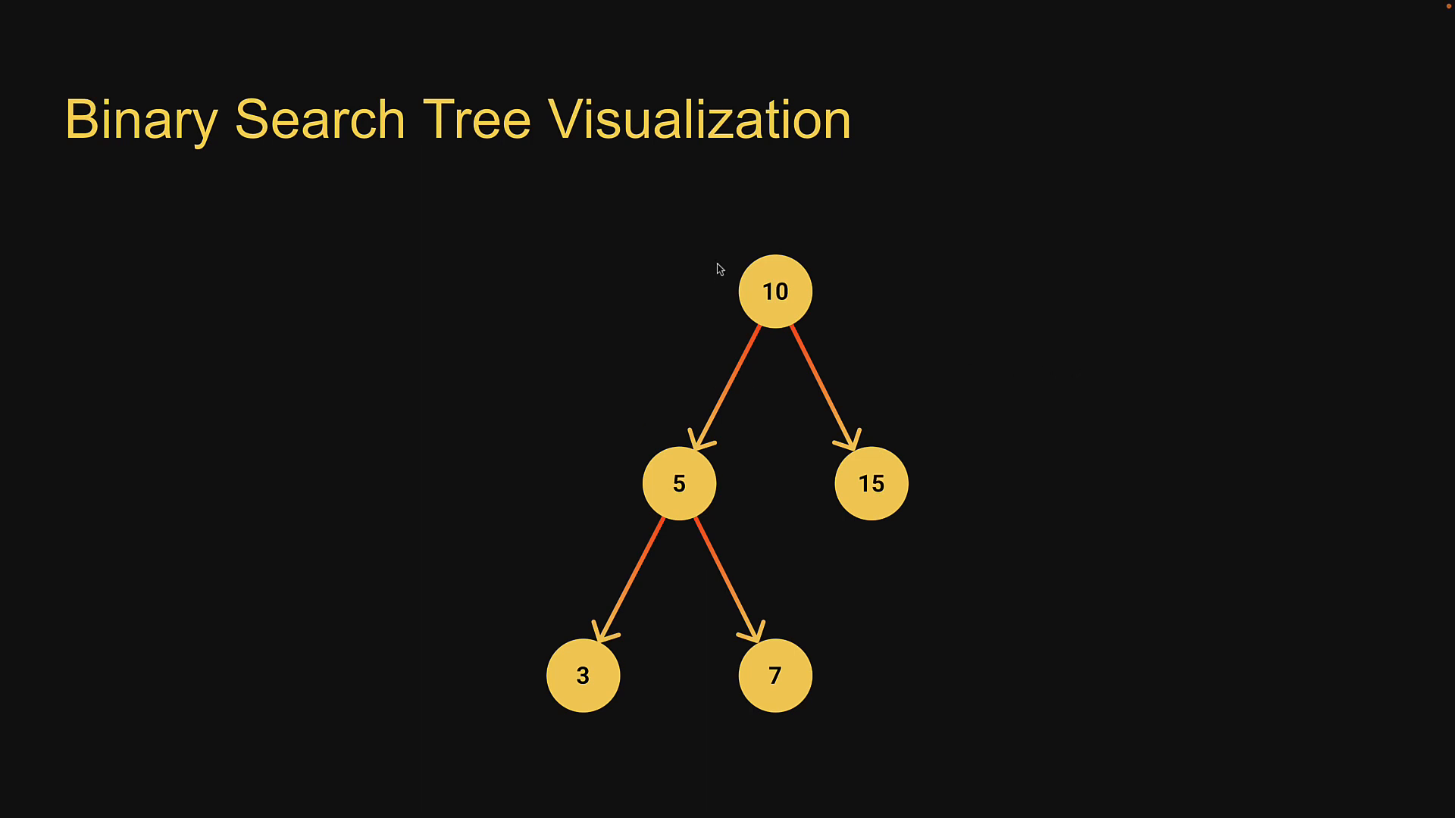
mouse_move(821, 306)
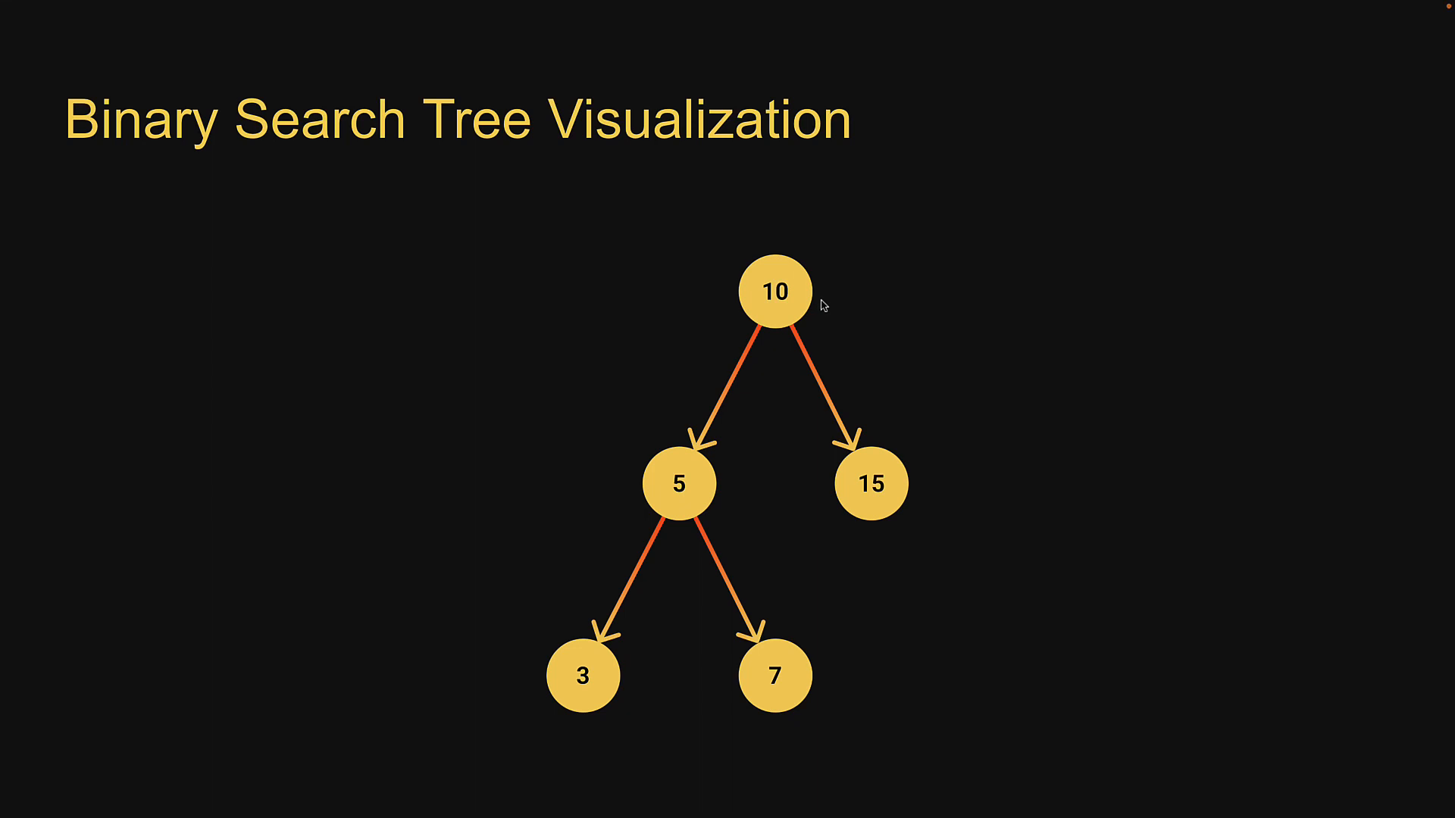
mouse_move(771, 619)
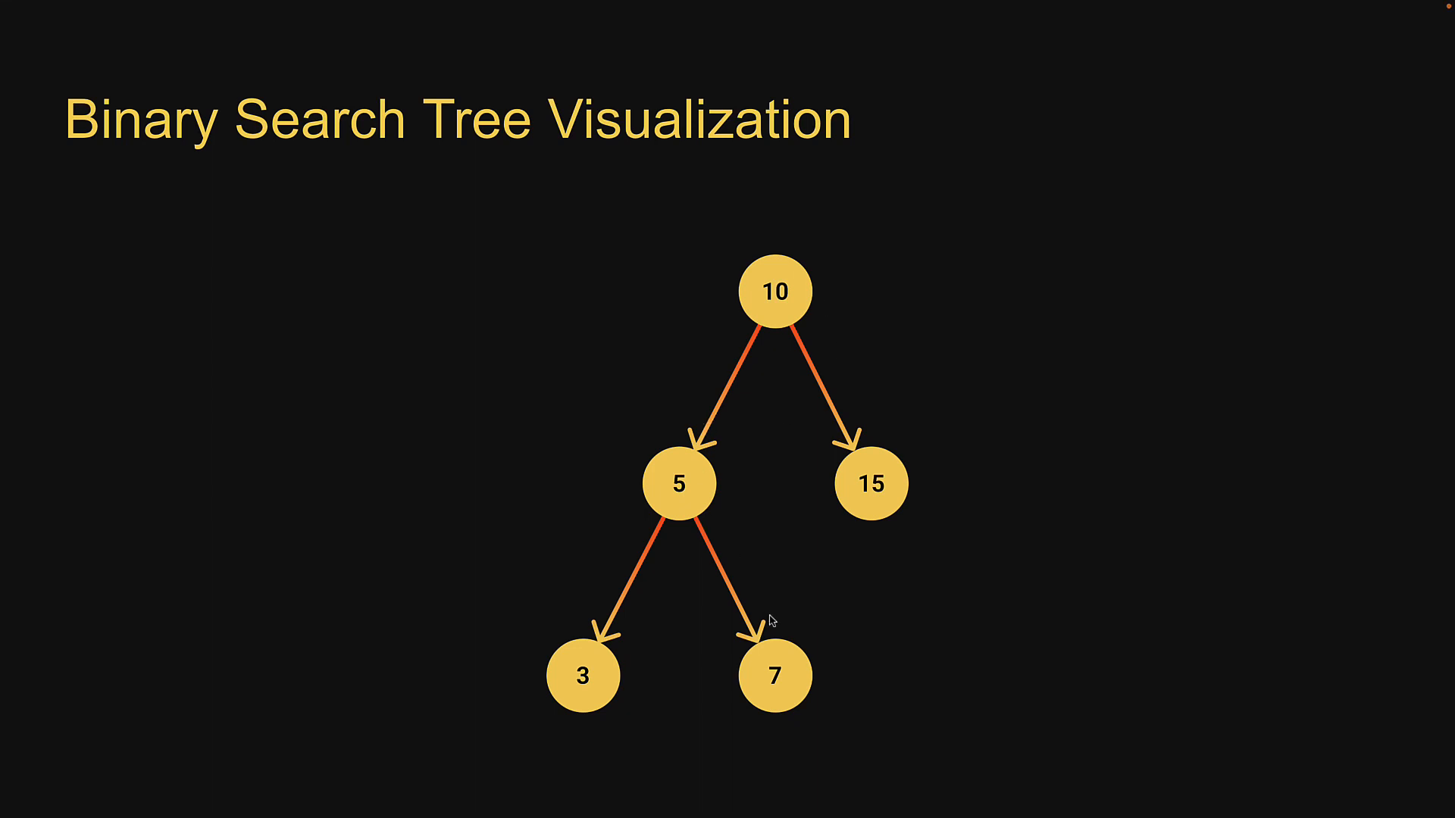
mouse_move(712, 519)
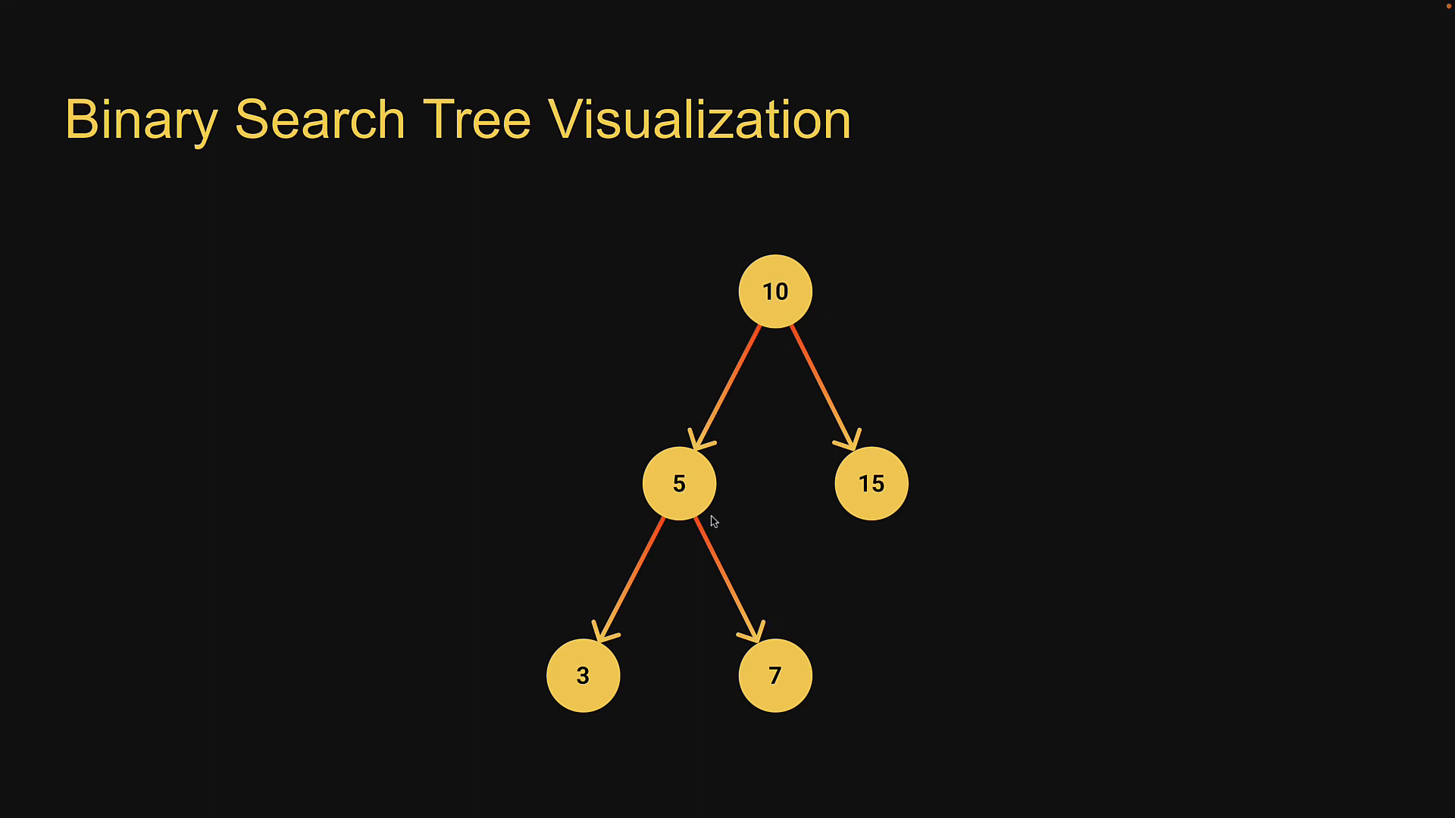